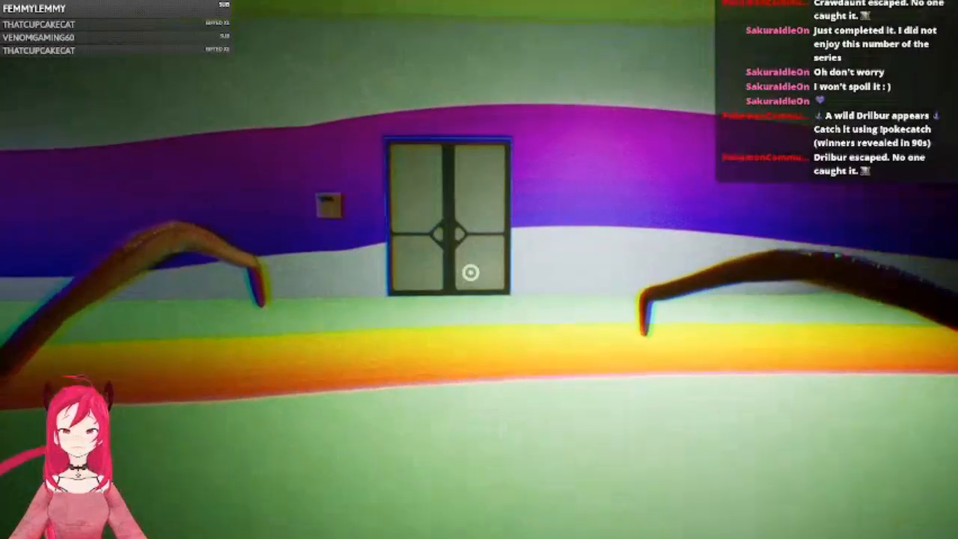
- Walk forward through the rainbow hallway's double door into the green garden room
key(w)
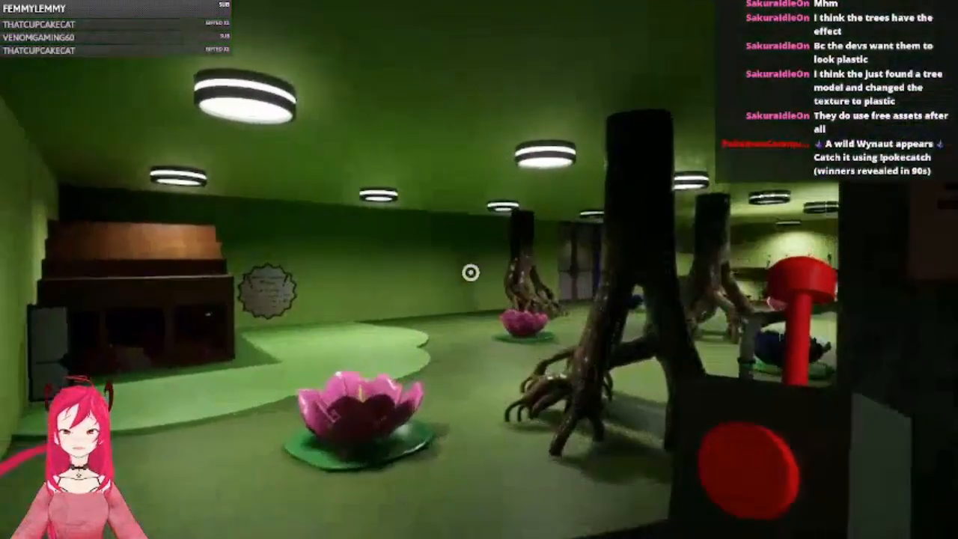
mouse_move(469, 273)
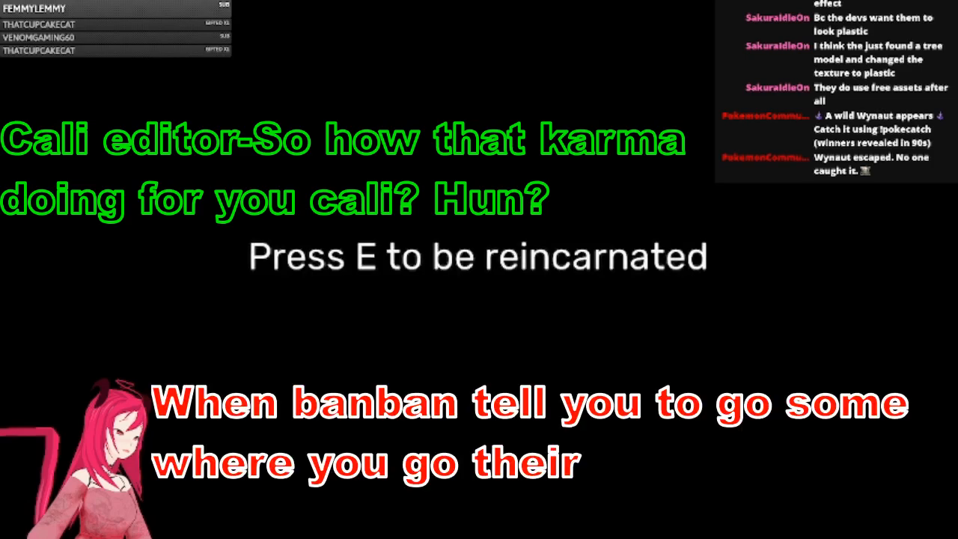
key(e)
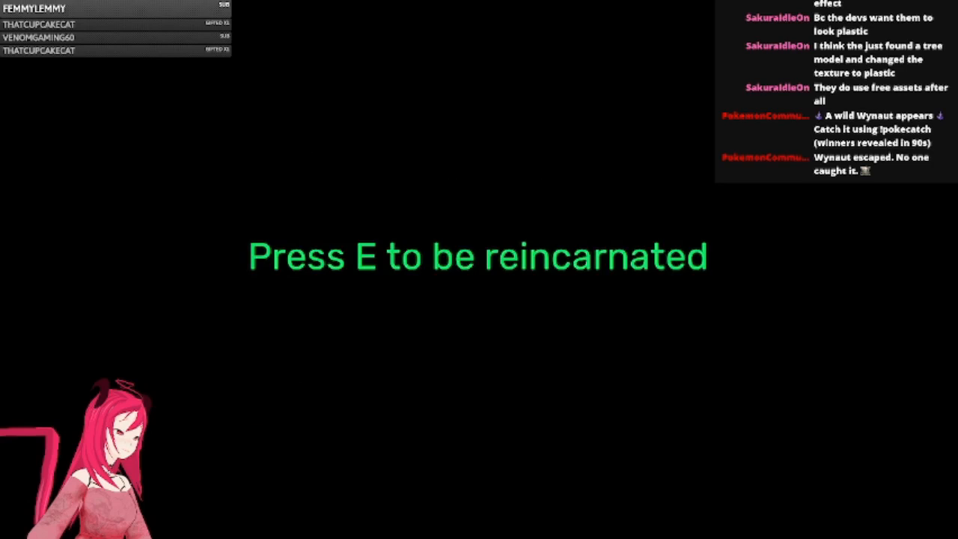
key(e)
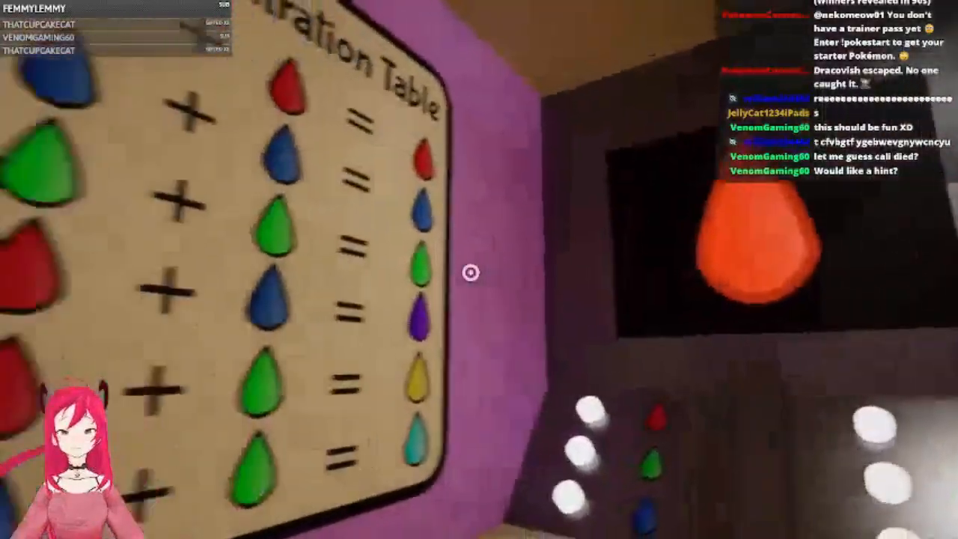
mouse_move(475, 271)
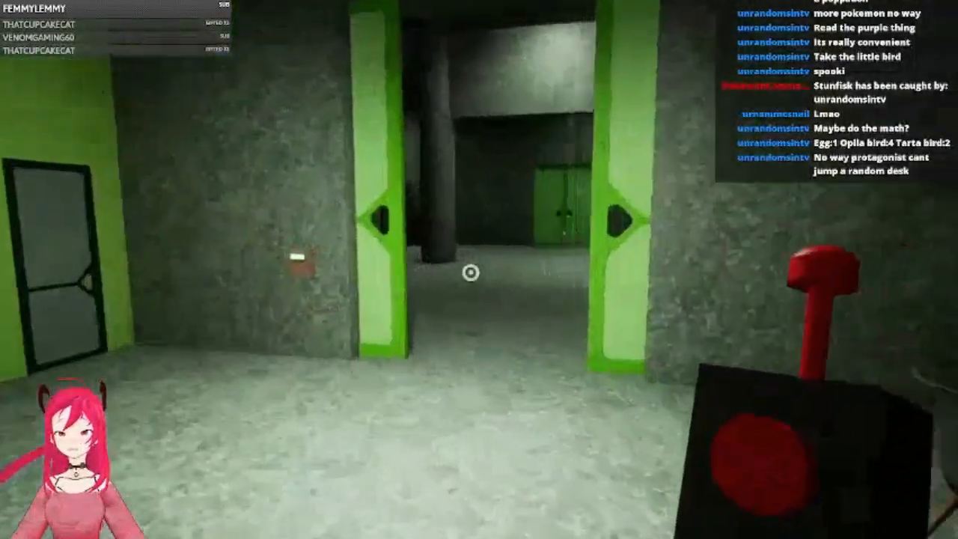
mouse_move(469, 271)
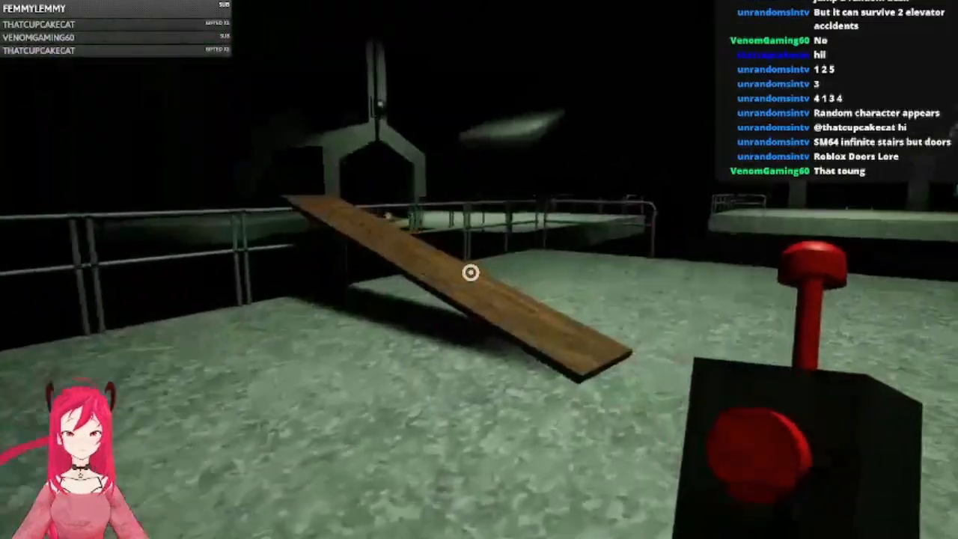
mouse_move(475, 274)
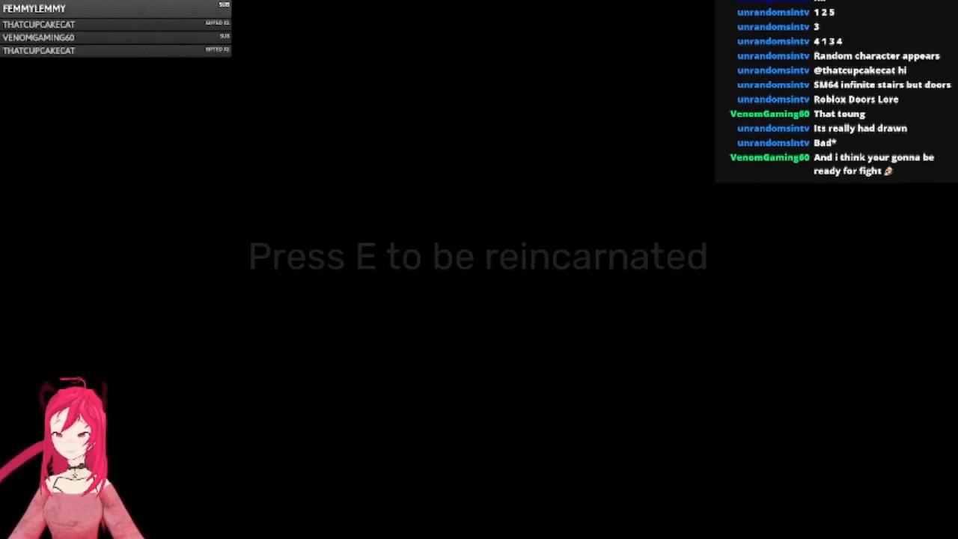
key(e)
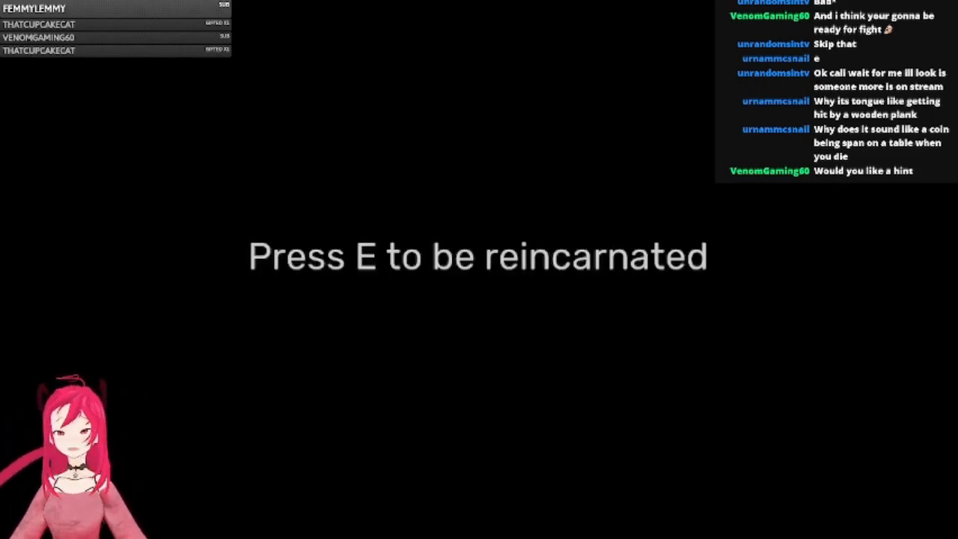
key(e)
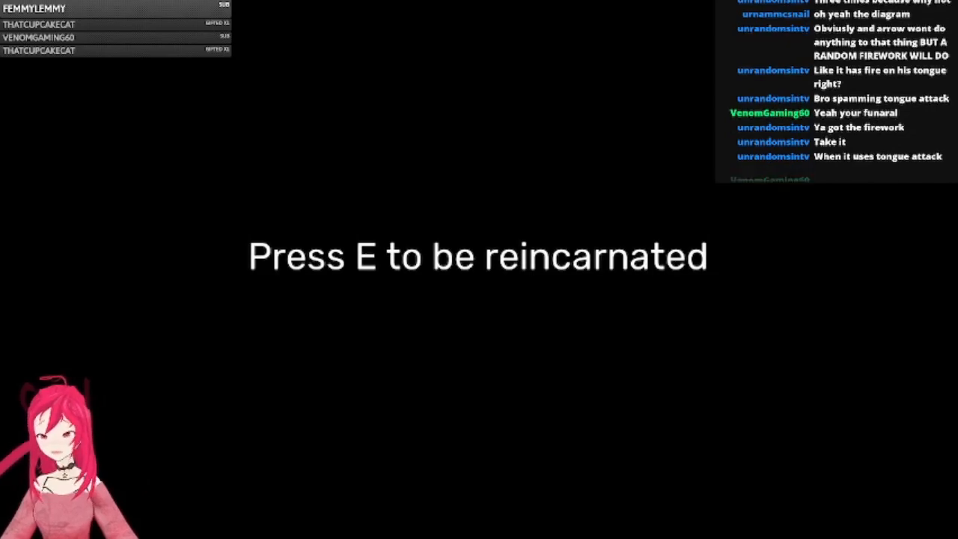
- Reincarnate from the death screen and respawn in the green-framed doorway
key(e)
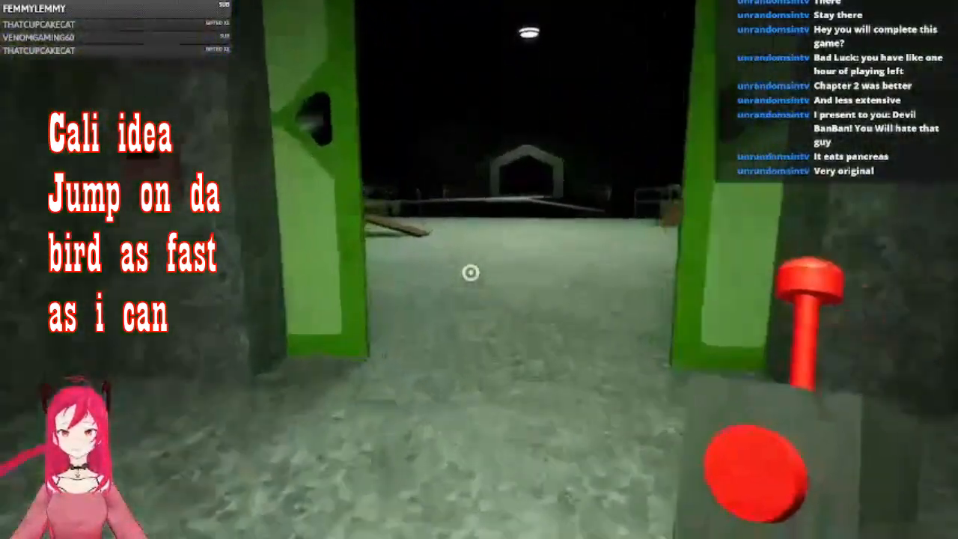
- Run toward the birds to attempt jumping on them, die, and reincarnate
key(w)
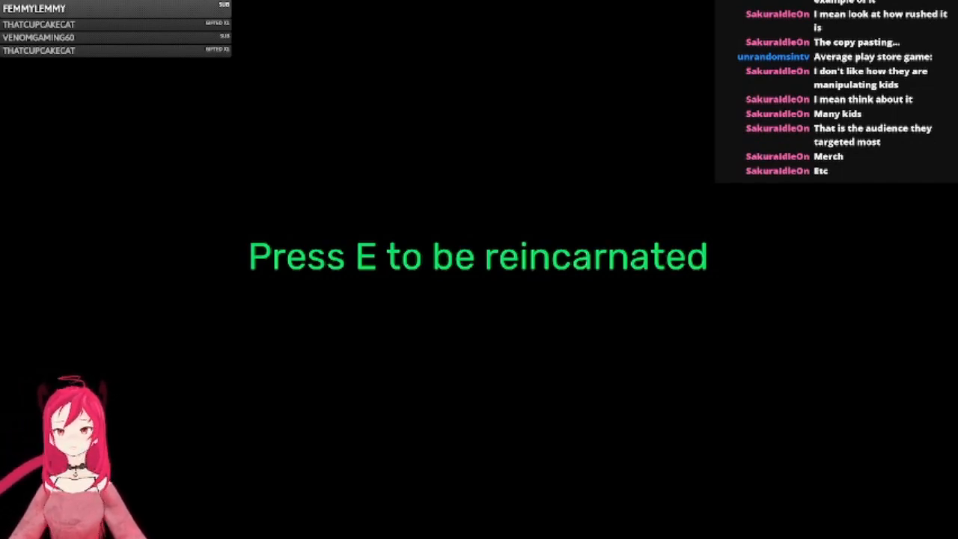
key(e)
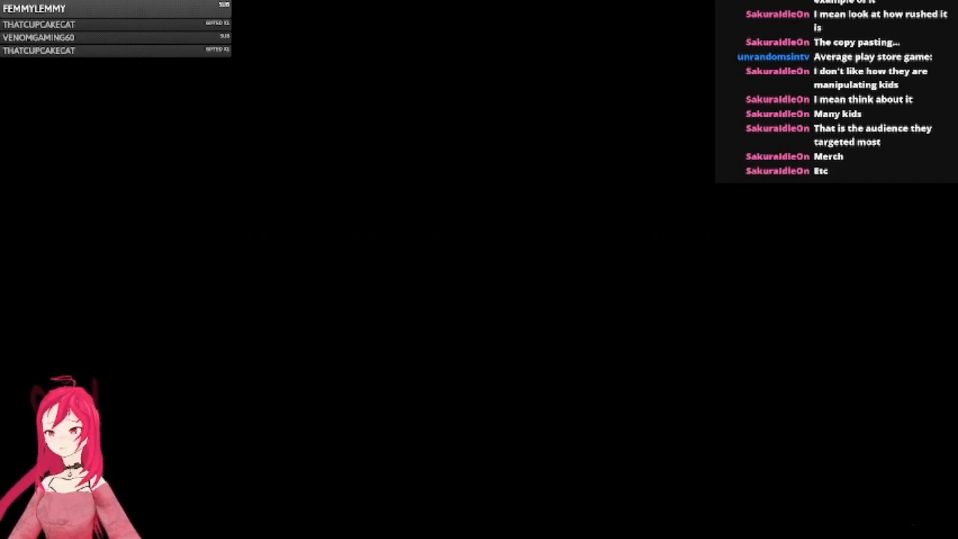